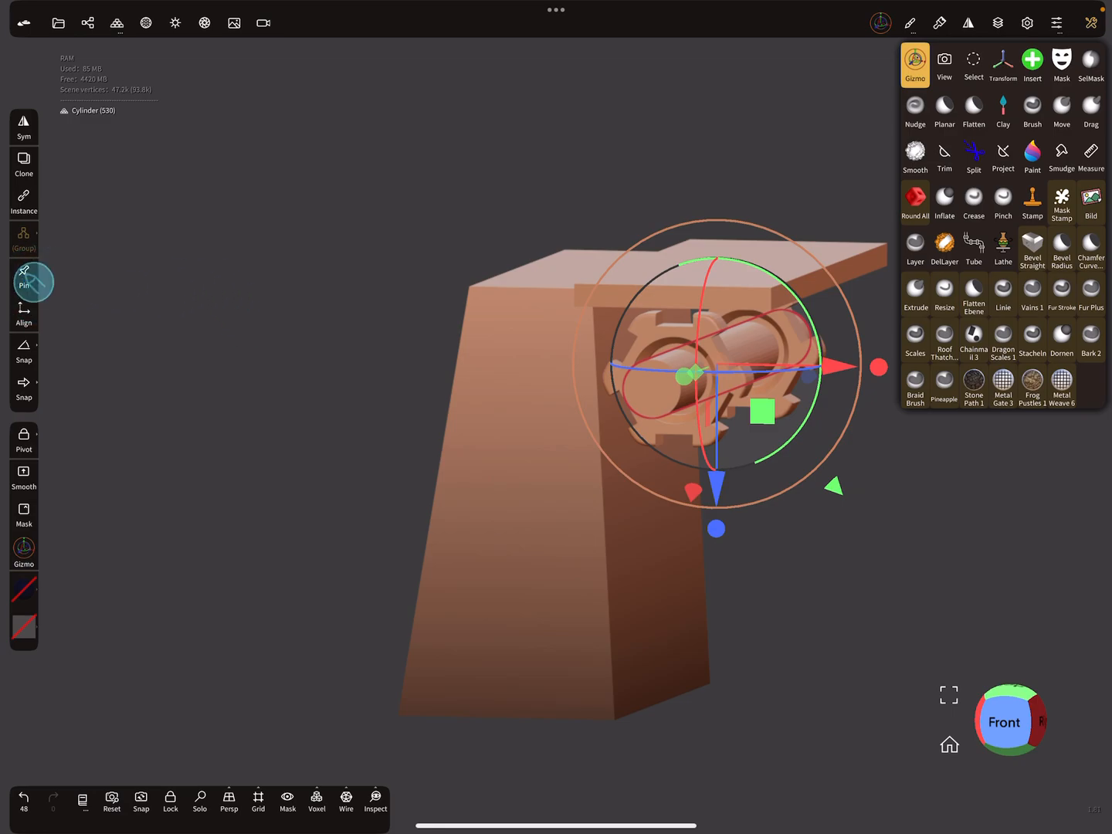
Step: Unpin the gizmo pivot and select the thin top board Box
click(24, 285)
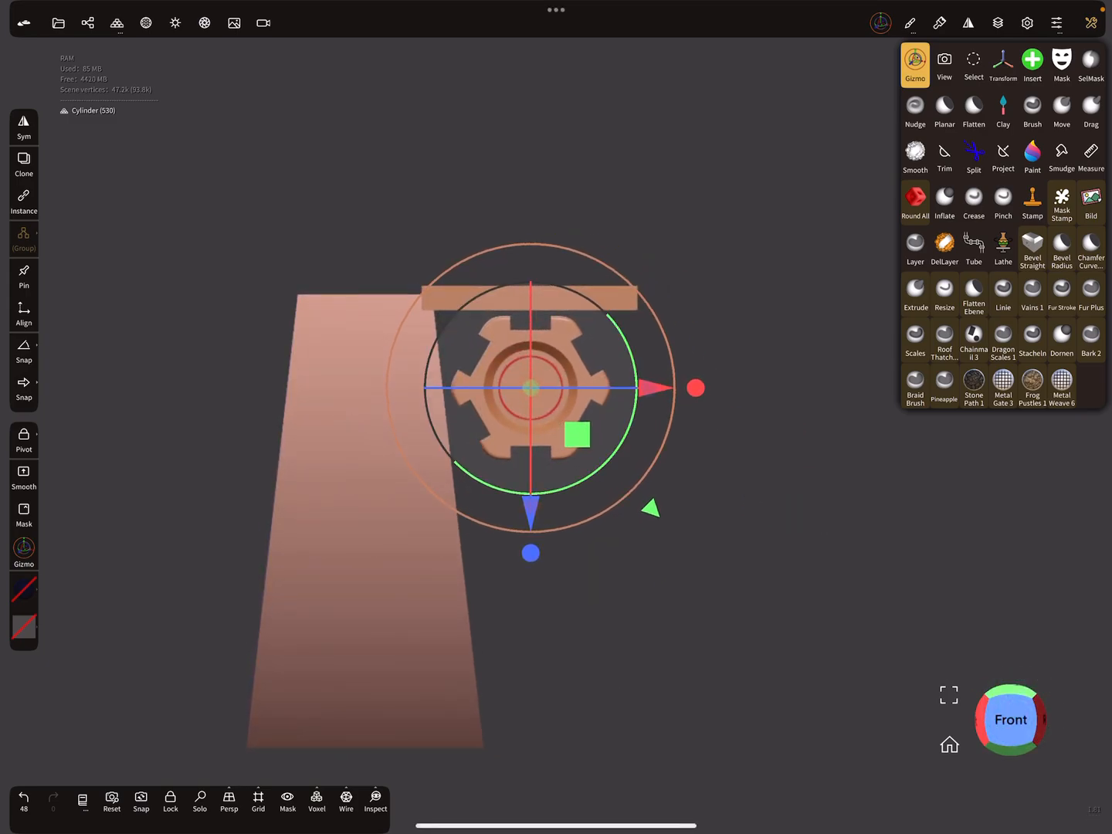
click(944, 66)
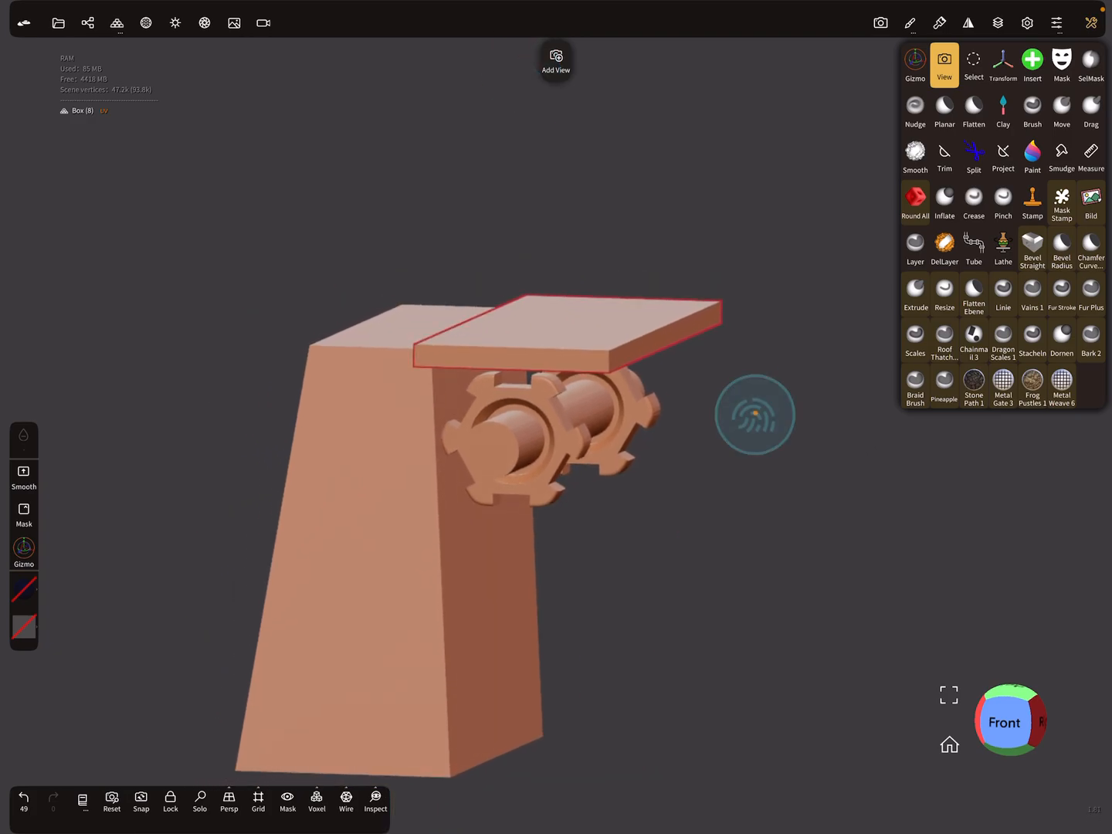
Step: Lock the gizmo pivot at the thin board's centre
click(915, 65)
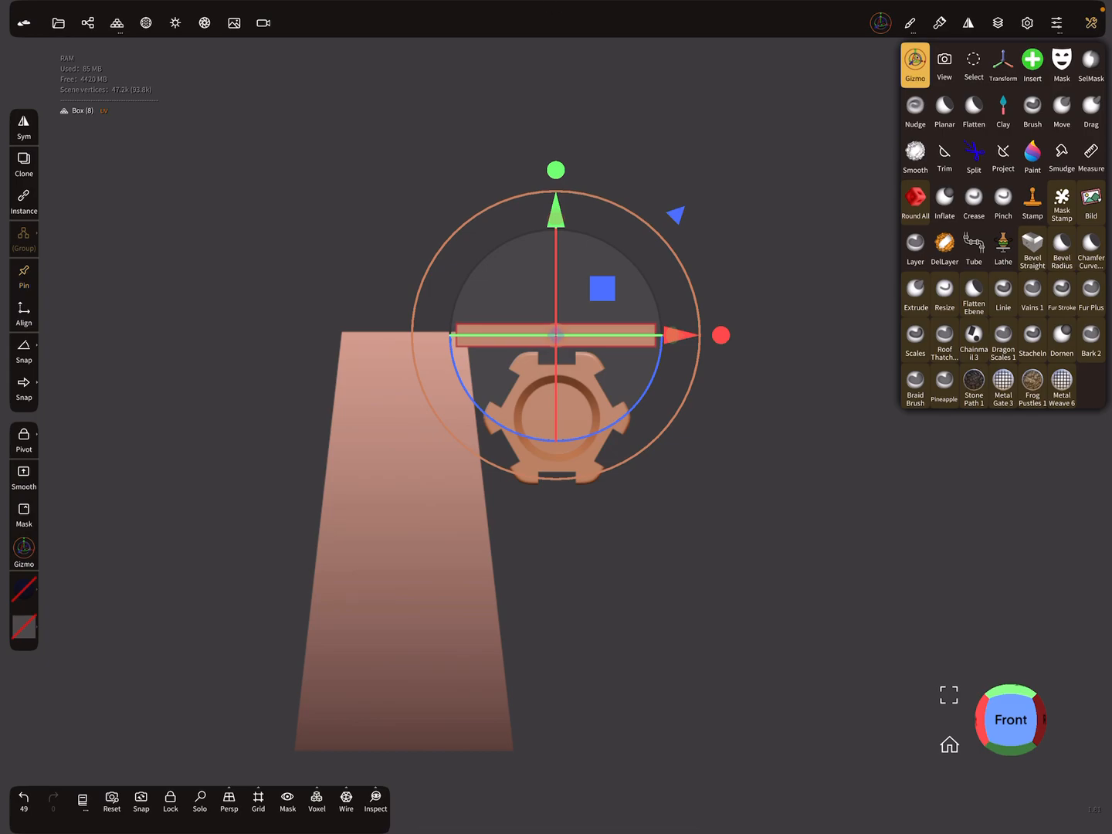
click(974, 63)
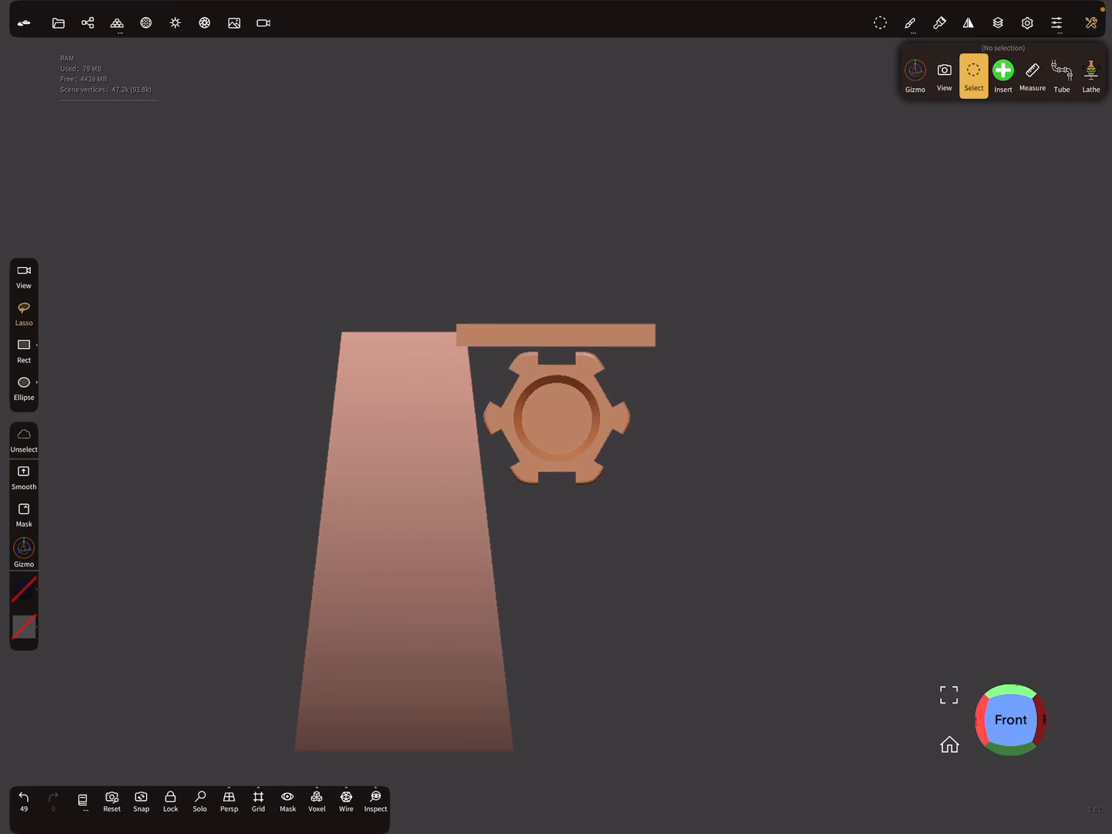
Step: Lasso-select Mesh 1, Cylinder and Mesh 2 and bring up their gizmo handles
click(556, 417)
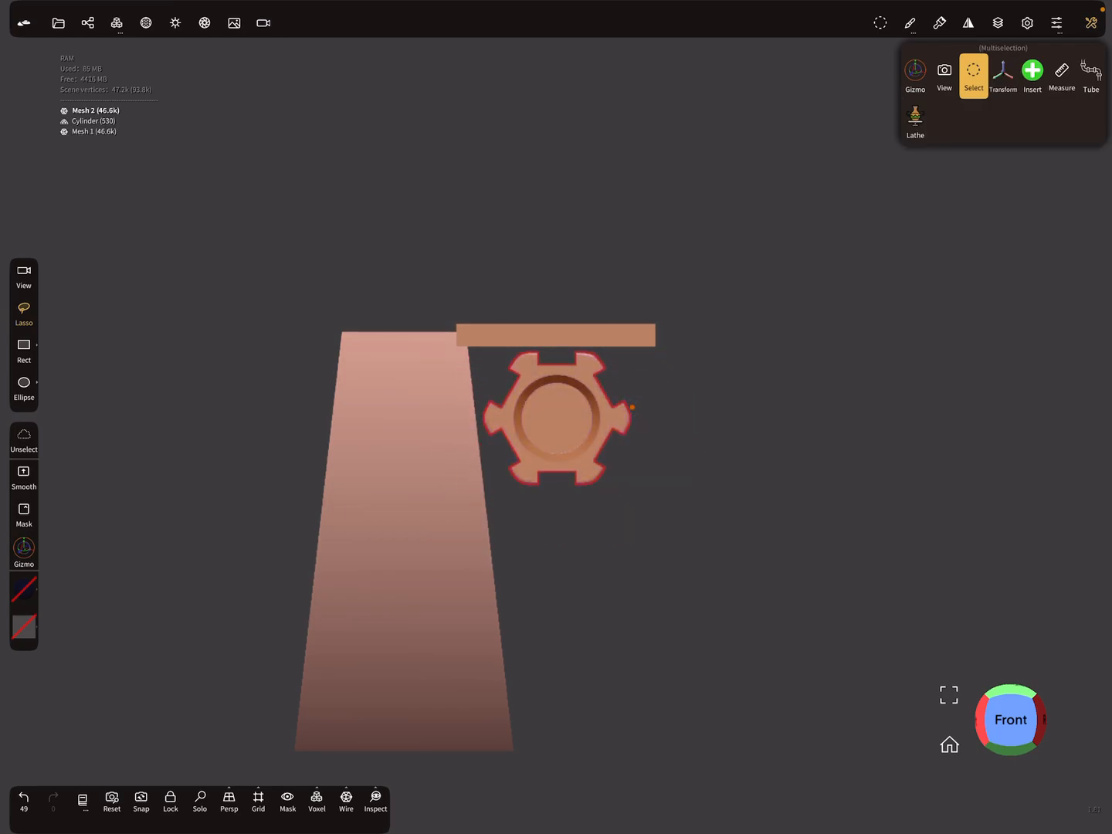
click(915, 74)
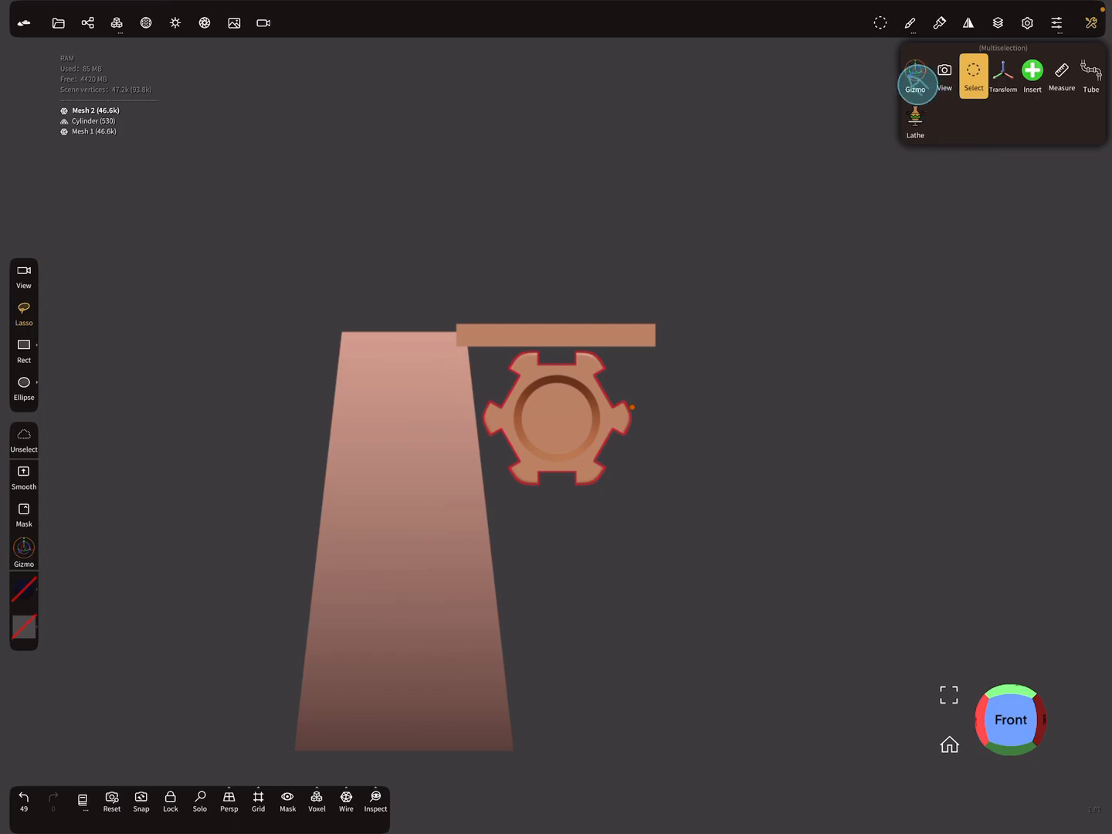
click(916, 75)
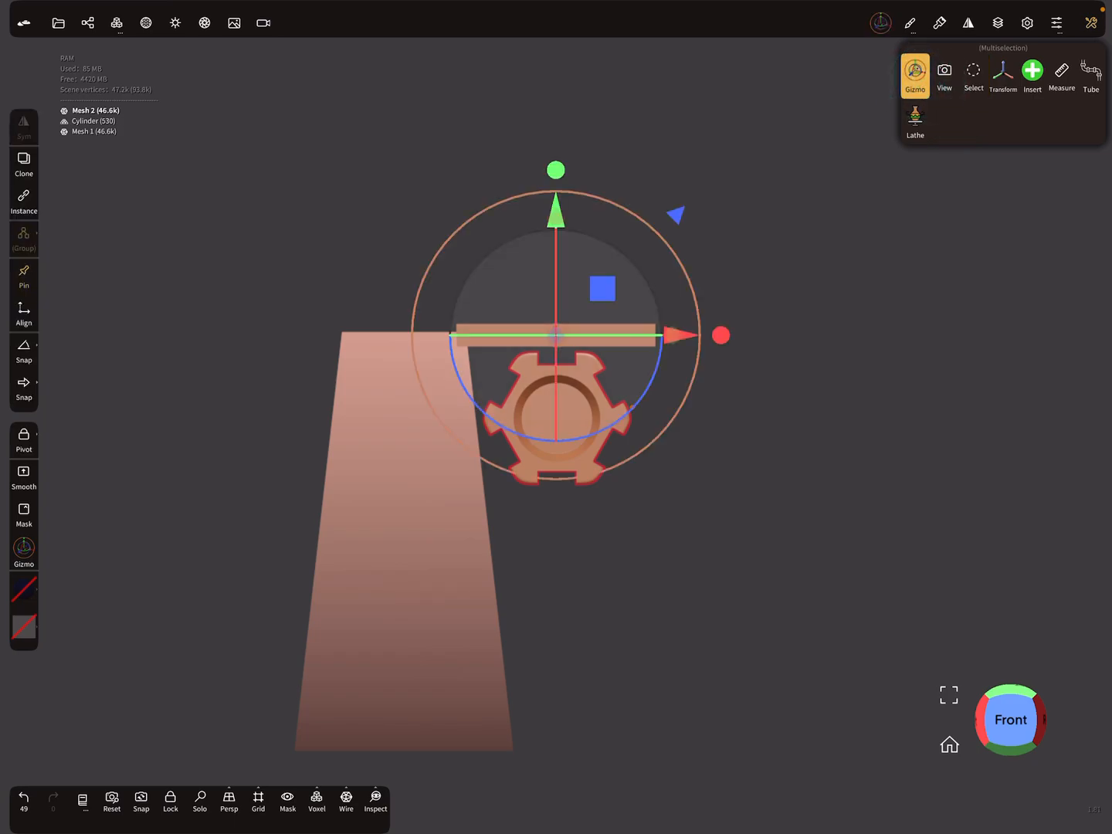
click(944, 76)
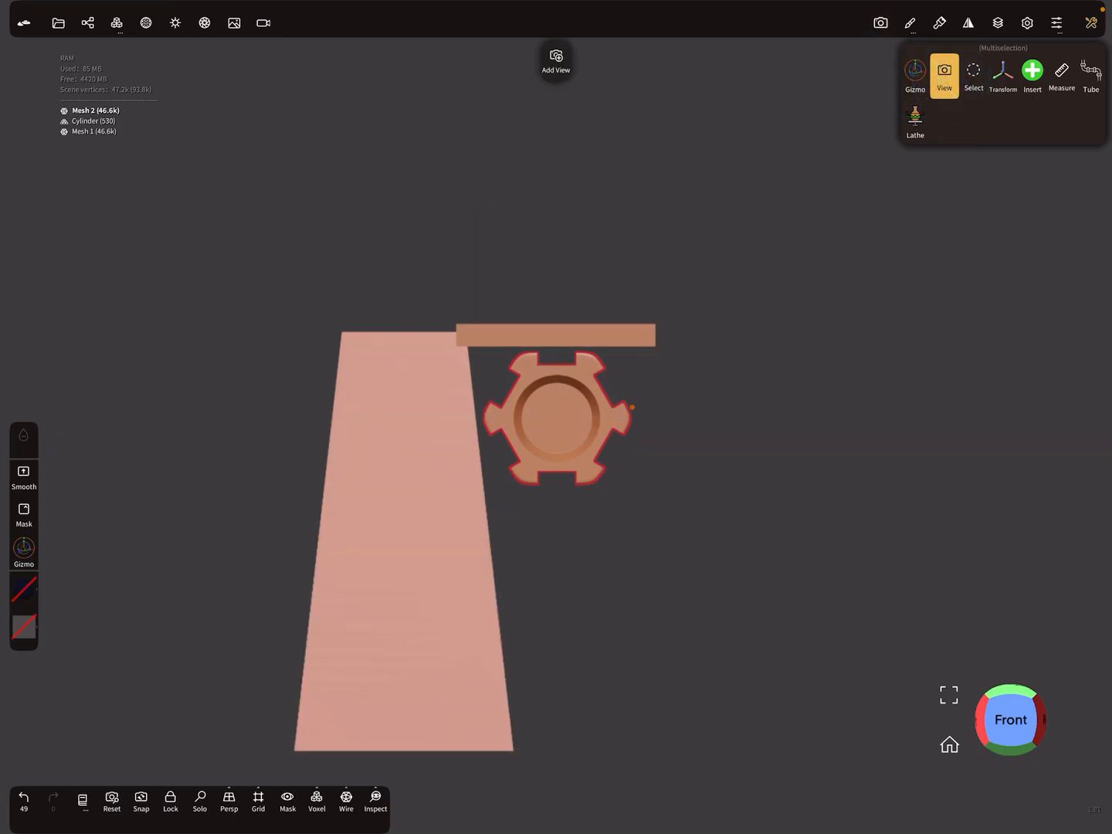
click(915, 73)
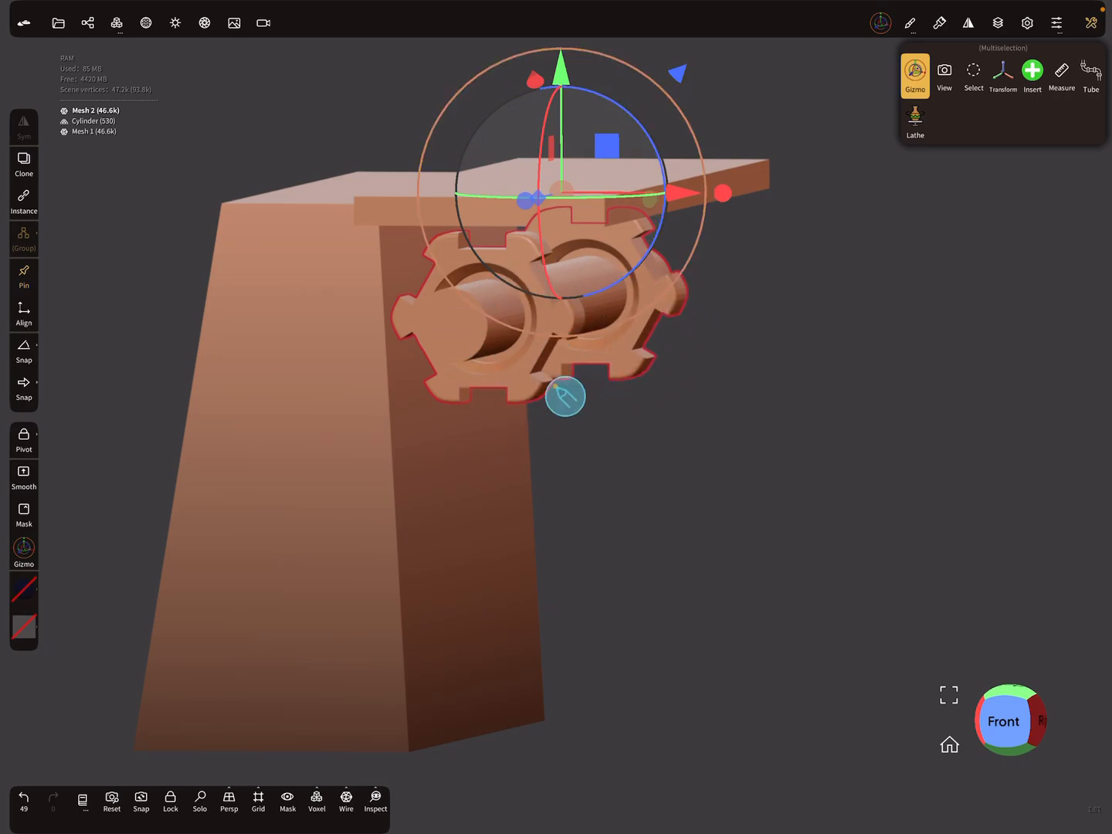
Step: Add a Y-axis Mirror group holding Mesh 1, Cylinder and Mesh 2
click(116, 23)
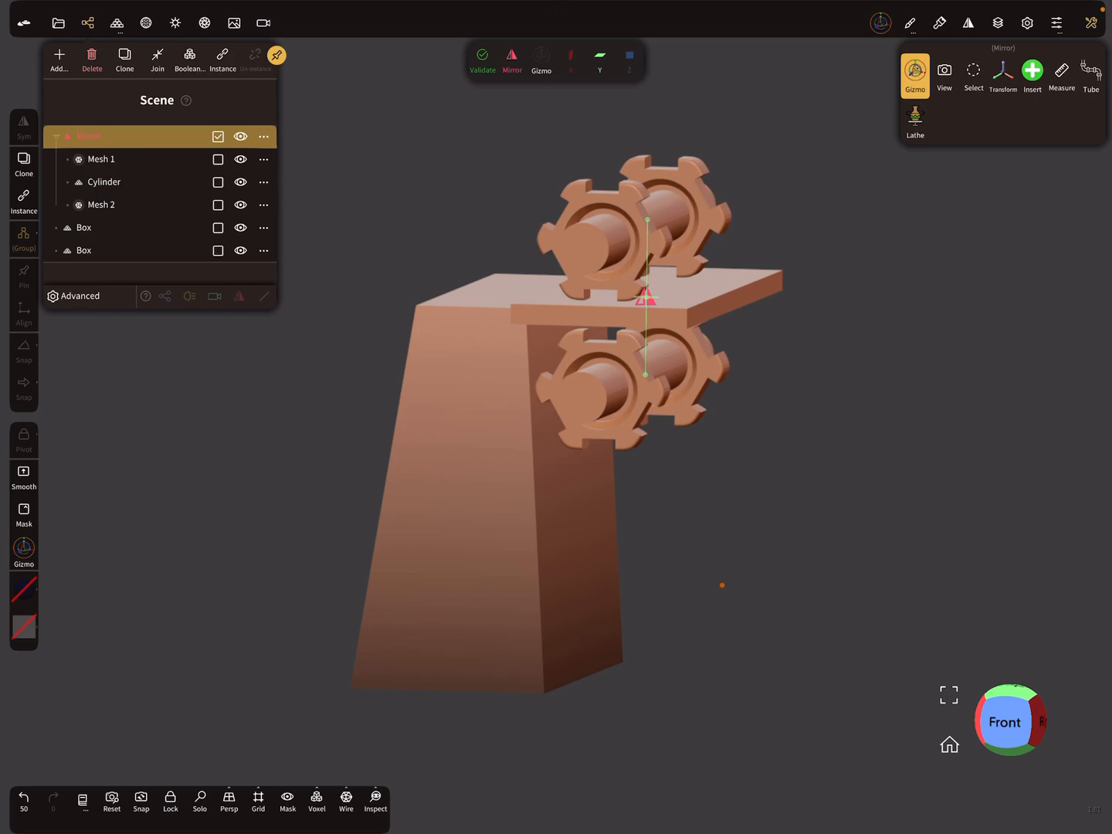
click(83, 249)
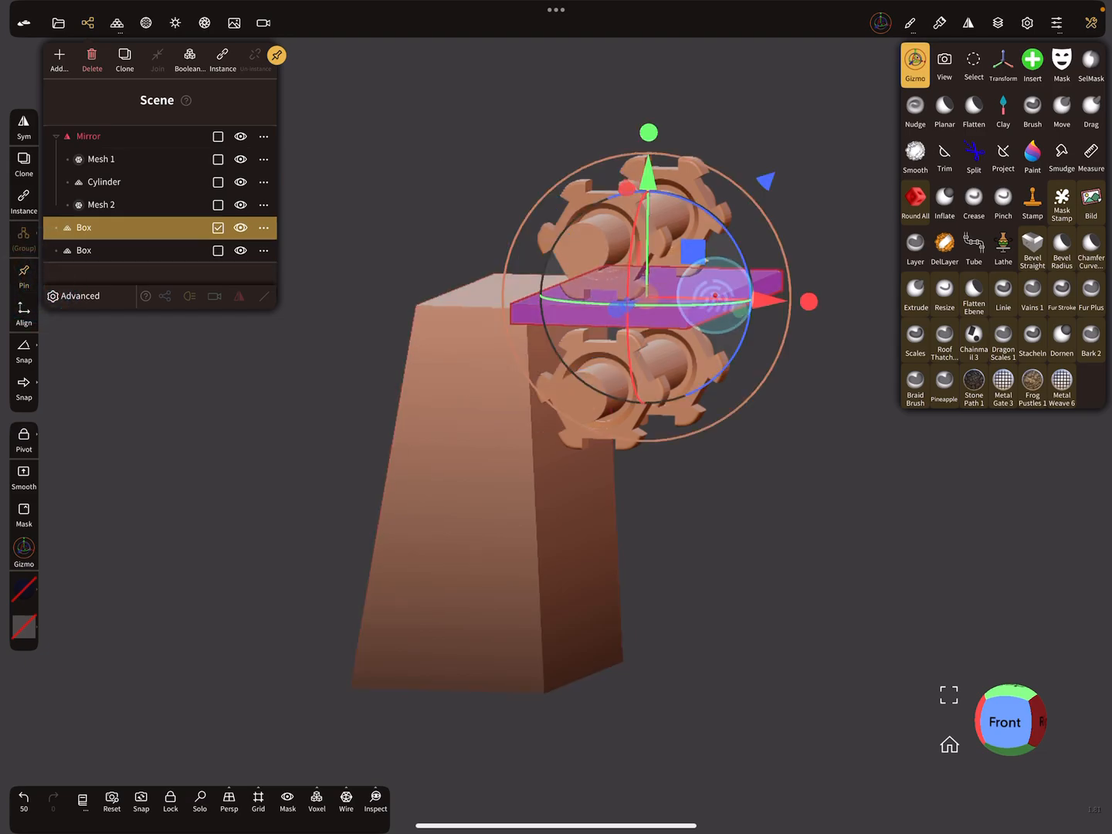
Step: Reselect the board Box between the gear copies and pin its pivot
click(83, 250)
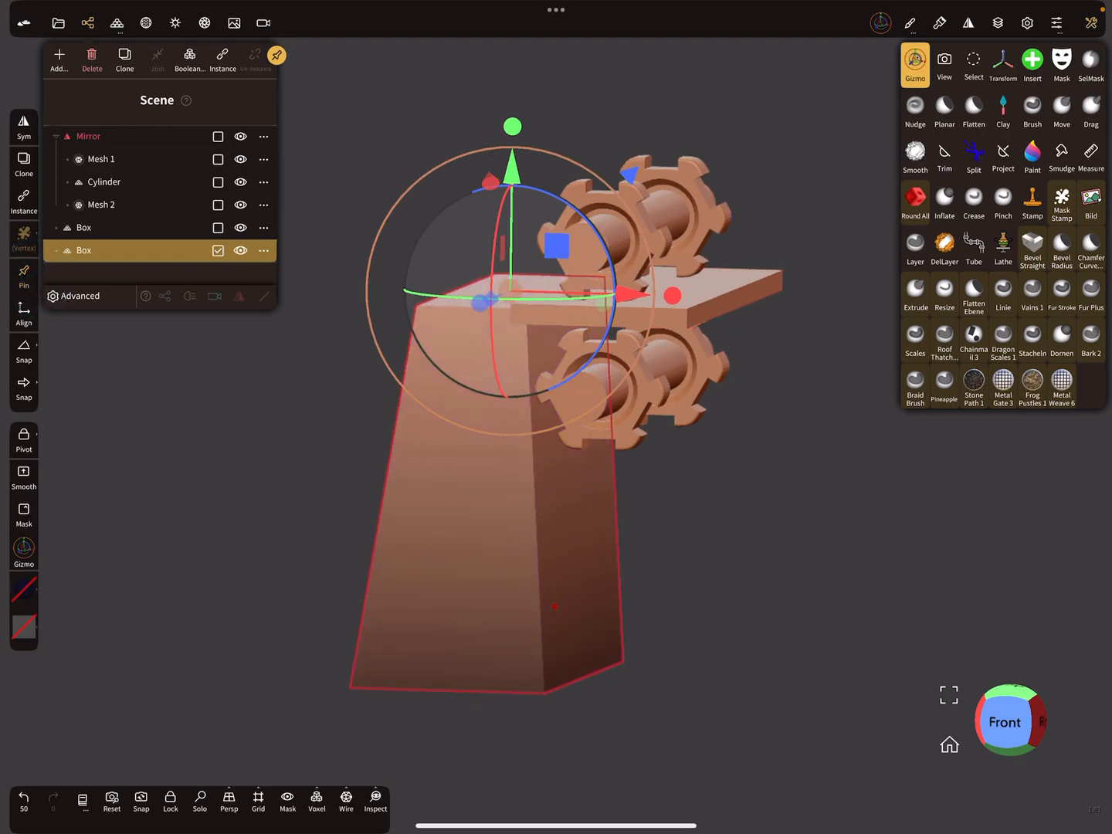
click(84, 227)
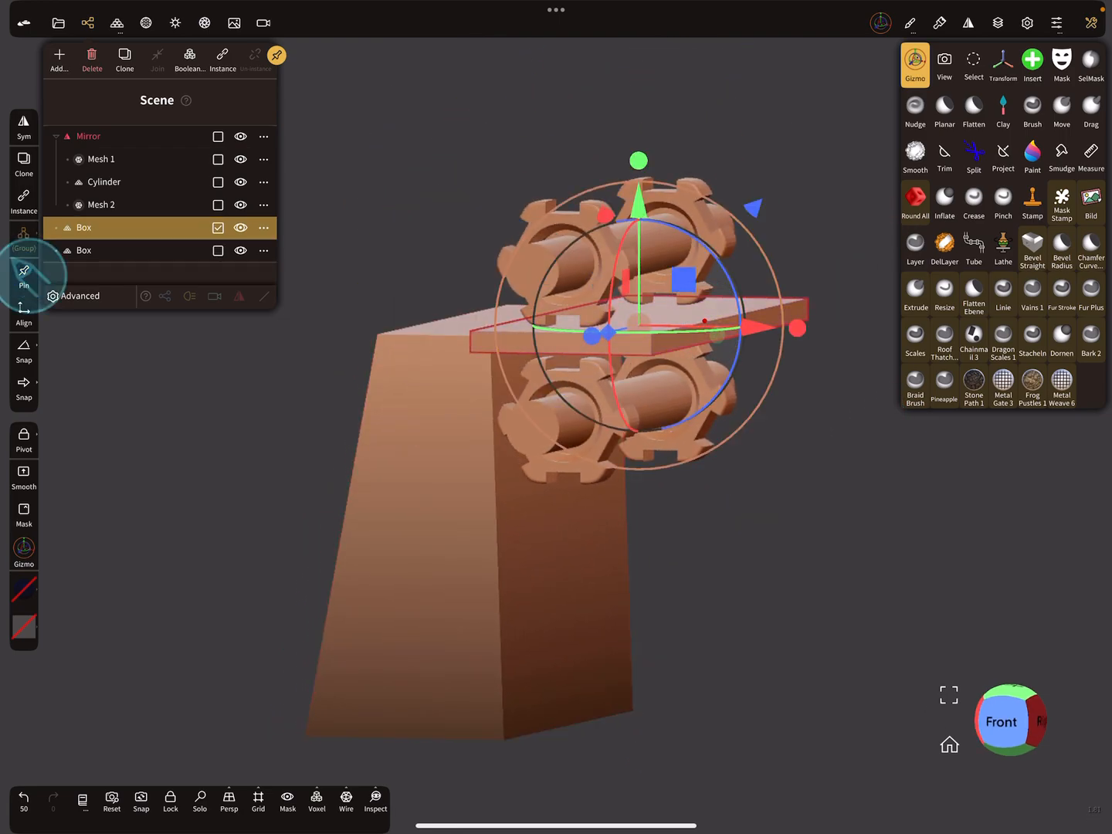
click(83, 250)
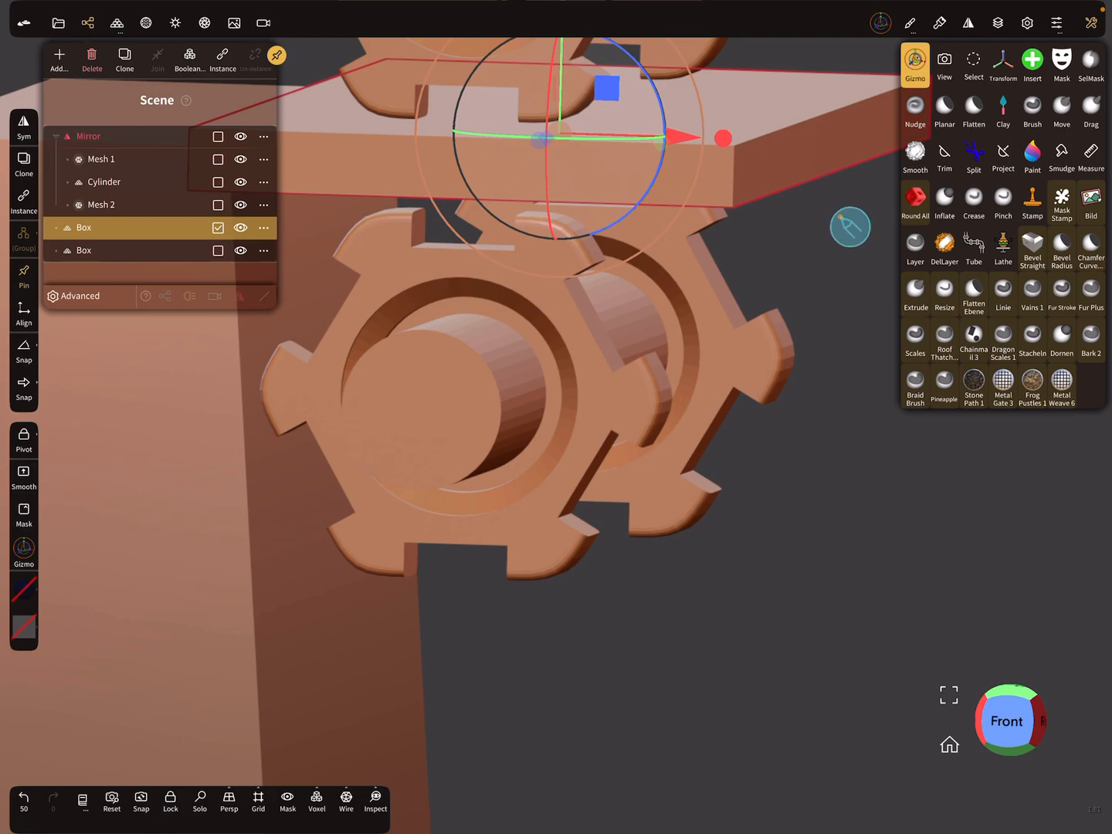
Step: Insert a cylinder pin on the lower gear face and adjust its divisions
click(1032, 65)
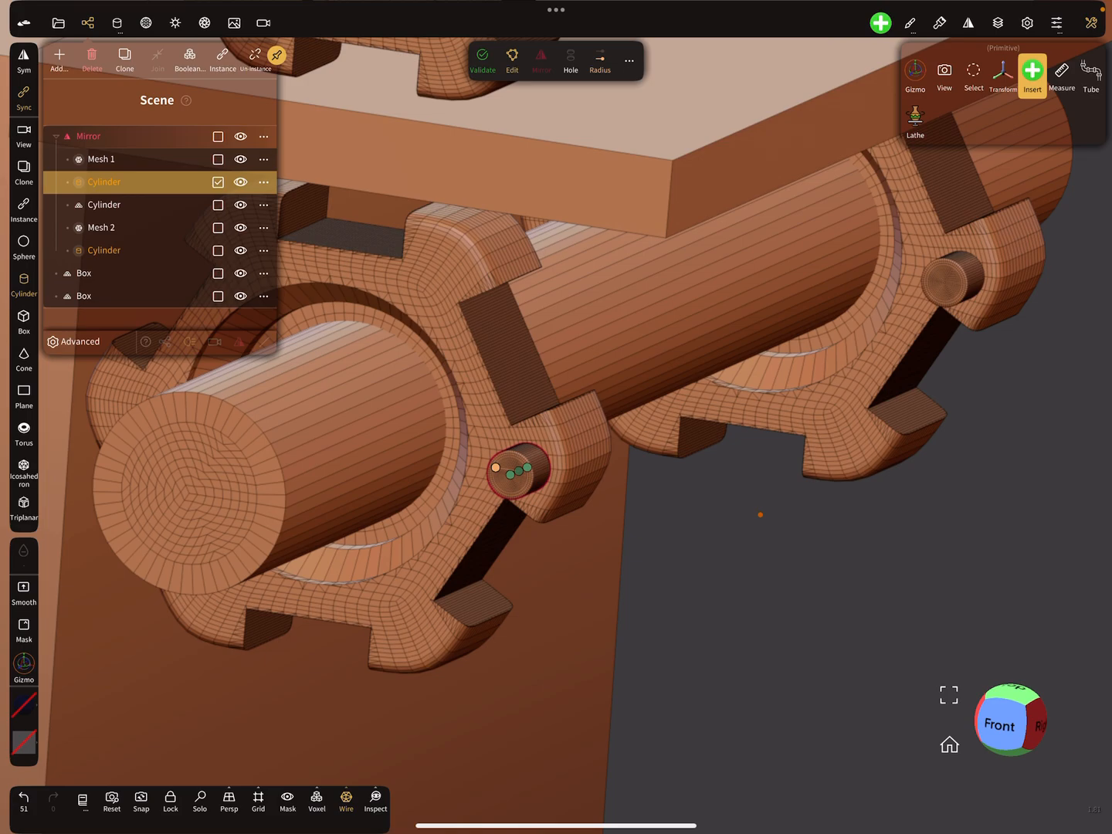
click(599, 60)
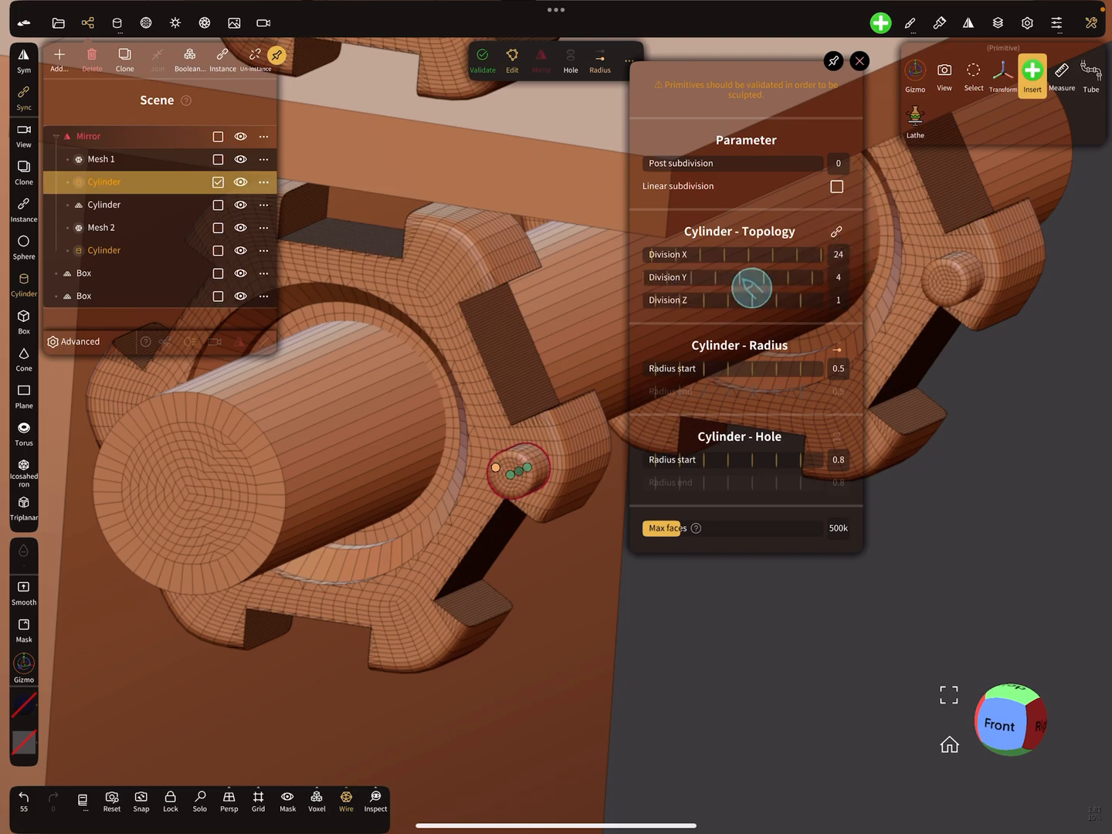
click(858, 61)
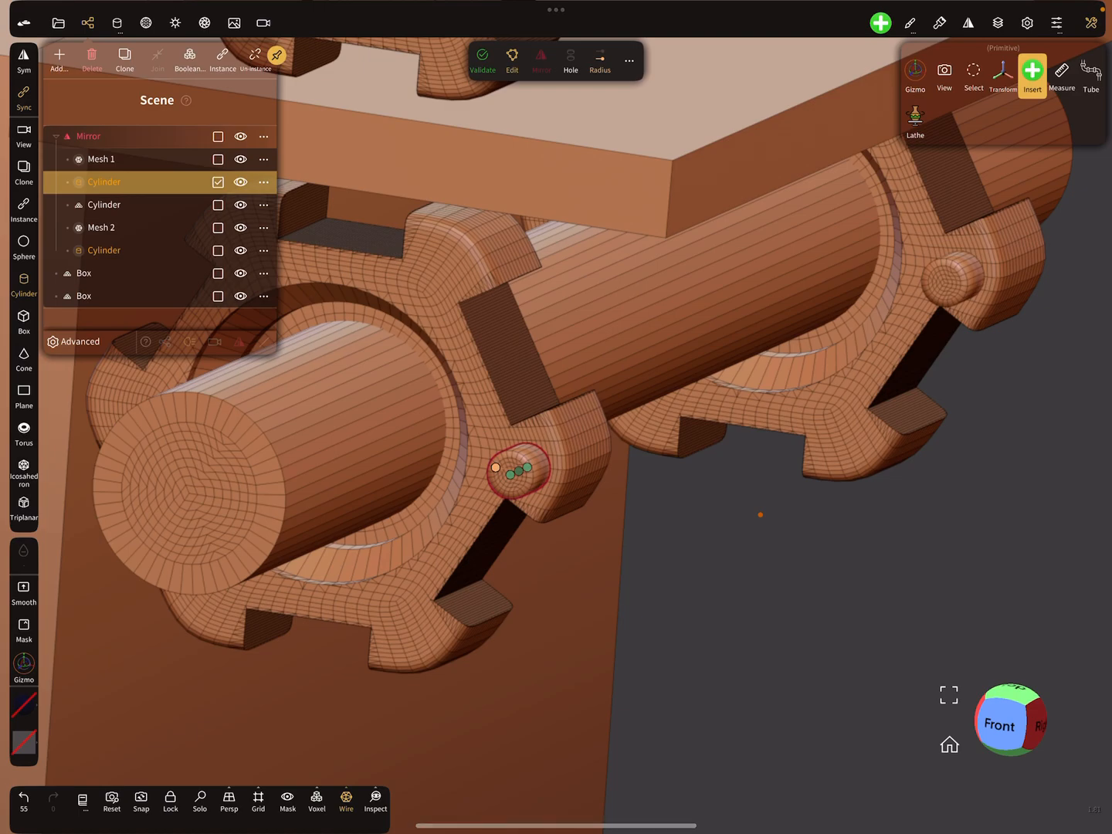
click(1032, 70)
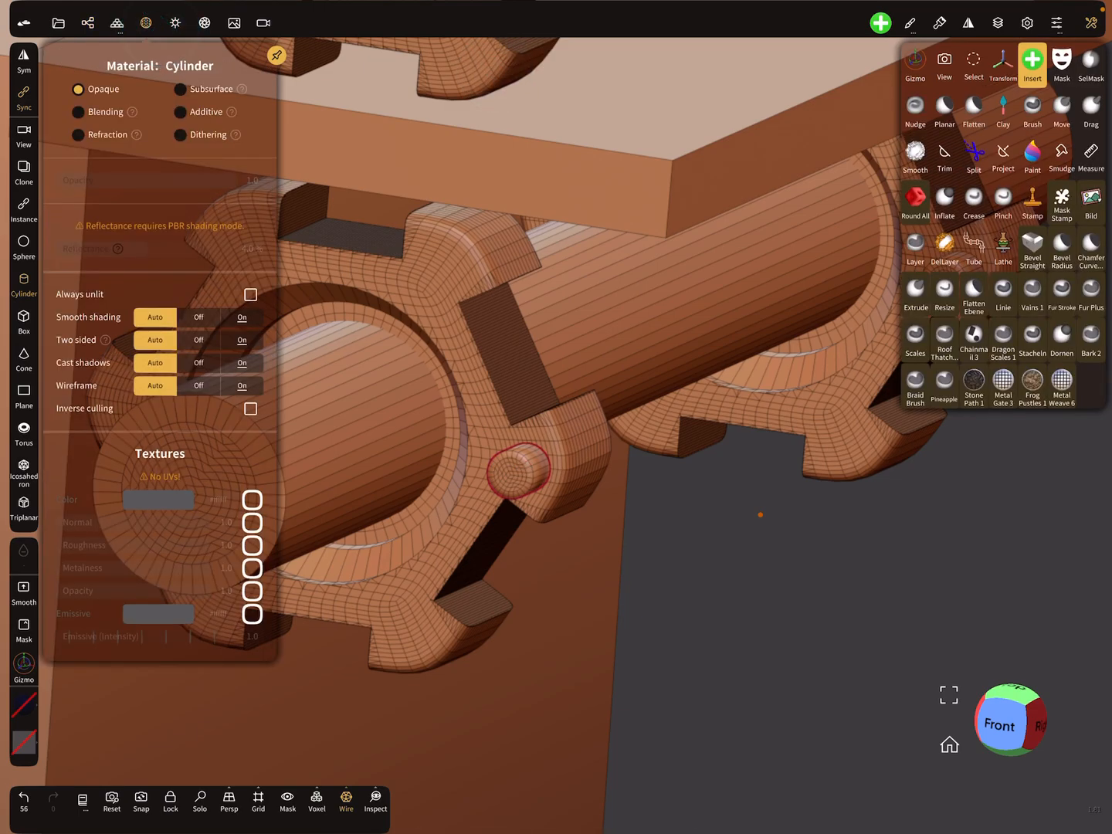
Step: Close the Material panel to see both mirrored gear pairs with pins
click(147, 22)
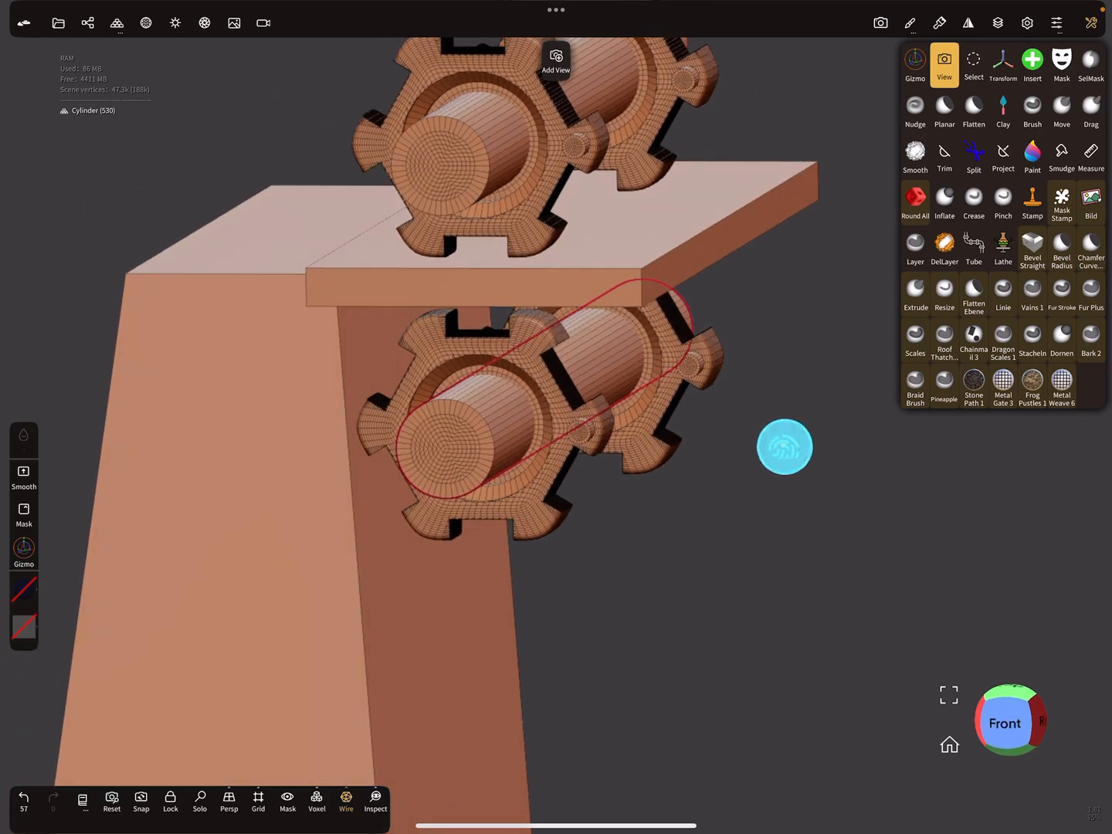
Step: Select the lower shaft cylinder with Gizmo and pin its pivot
click(916, 66)
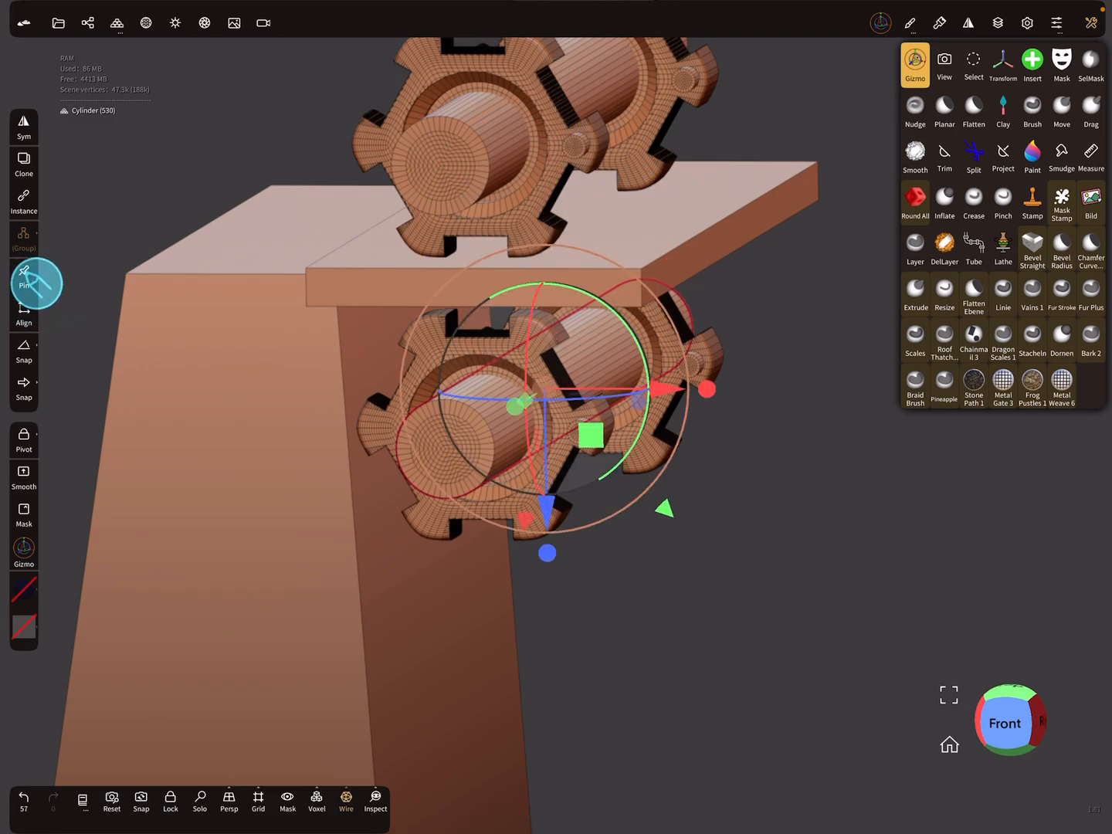
click(24, 285)
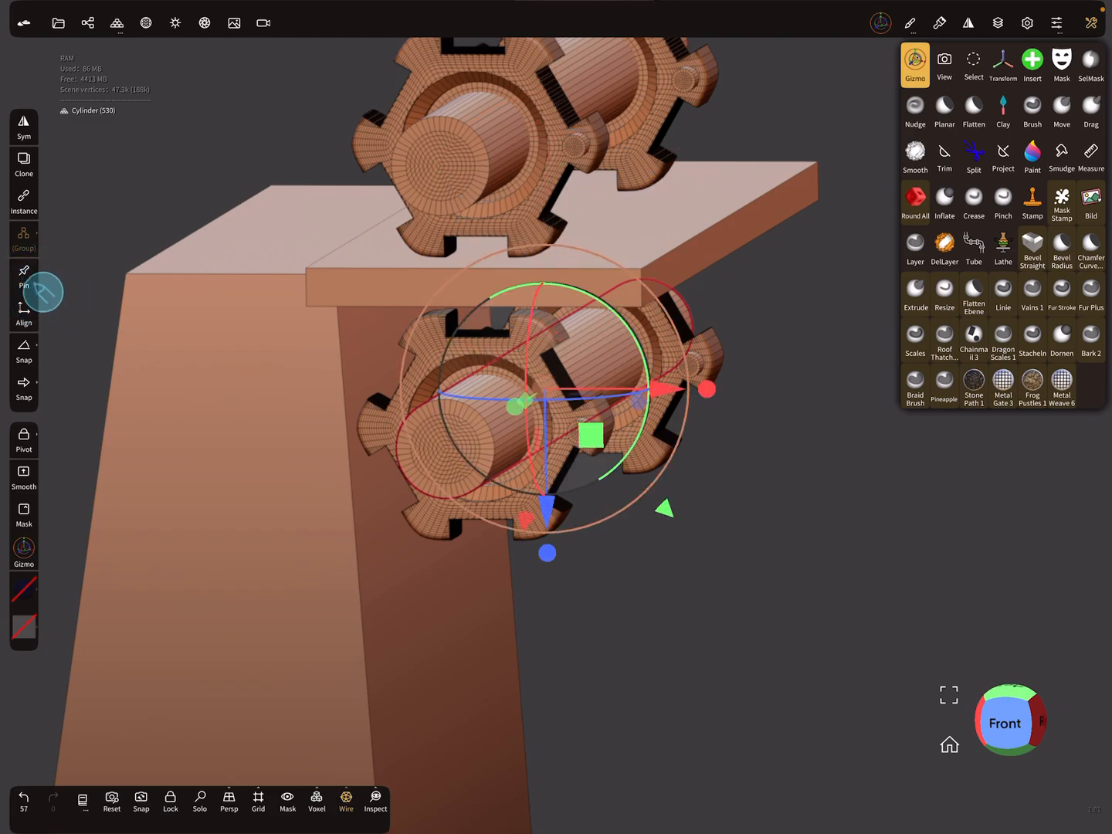